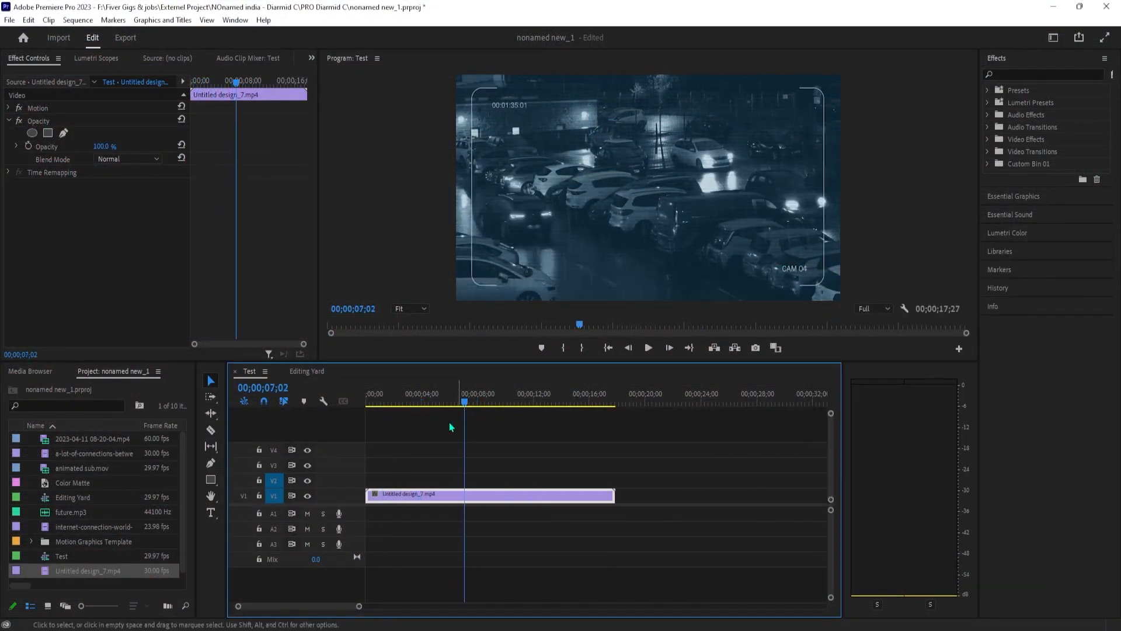
- Copy the parking-lot clip to V2 and add Directional Blur, Luma Key, Lumetri Color and Tint from Custom Bin 01
left_click(425, 394)
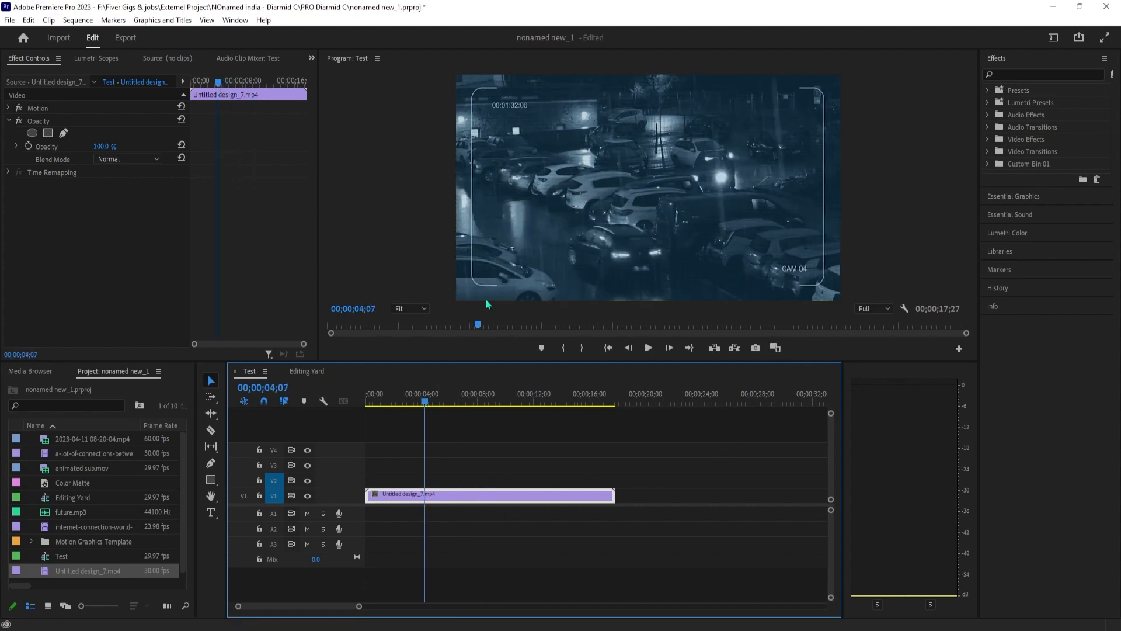
left_click(648, 348)
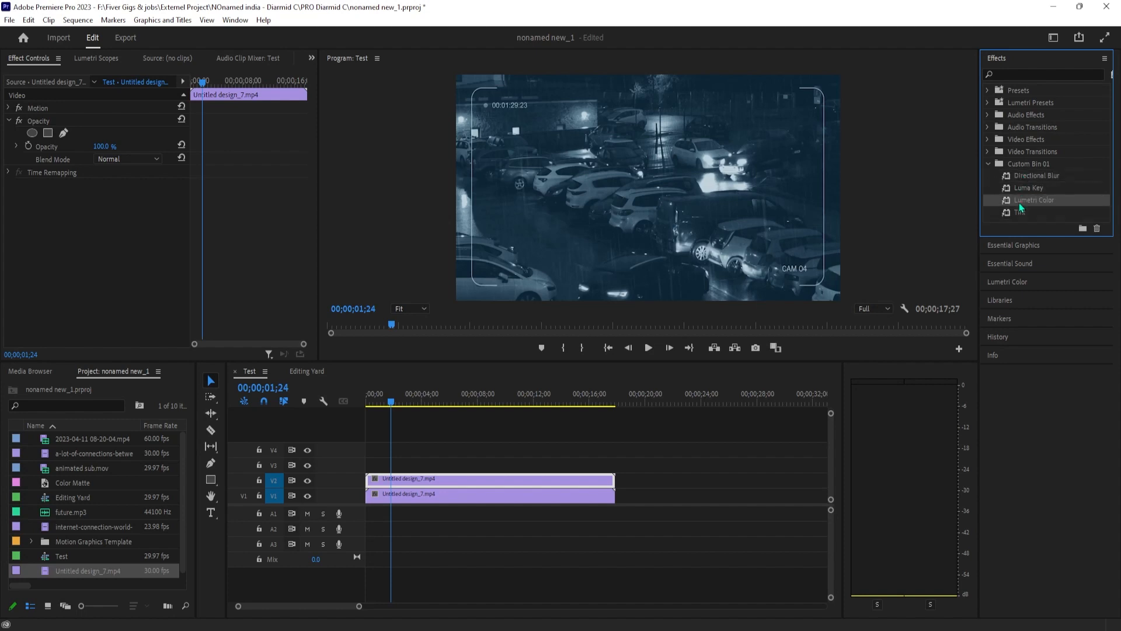
double_click(1035, 175)
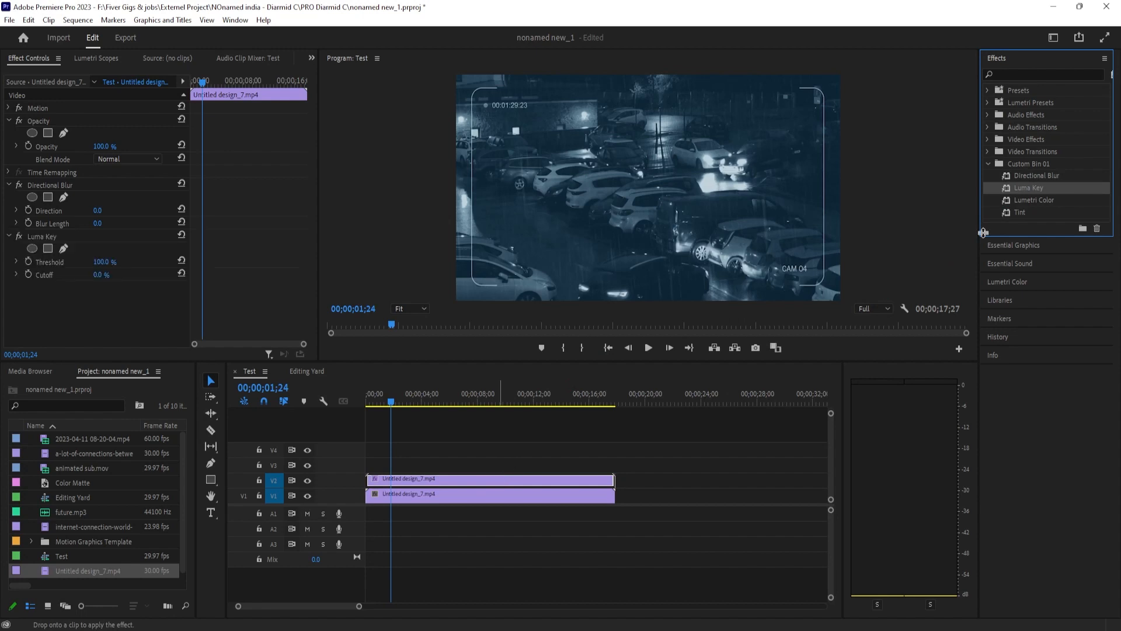
double_click(1034, 199)
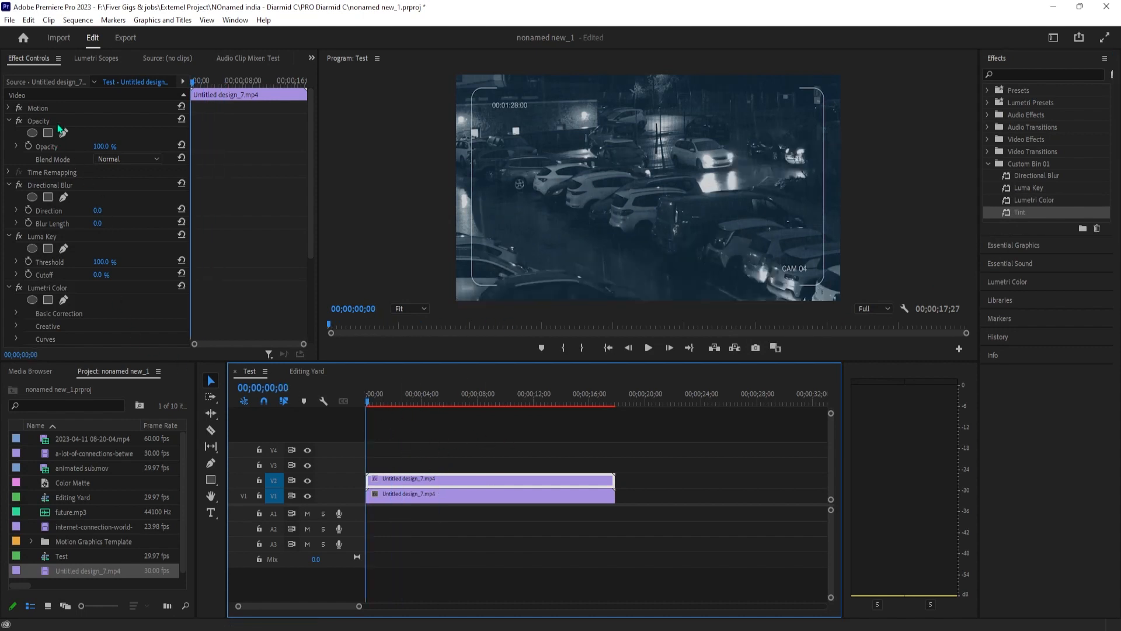
- Blend the top clip in Screen mode and set Directional Blur to 45° direction, length 100
double_click(104, 146)
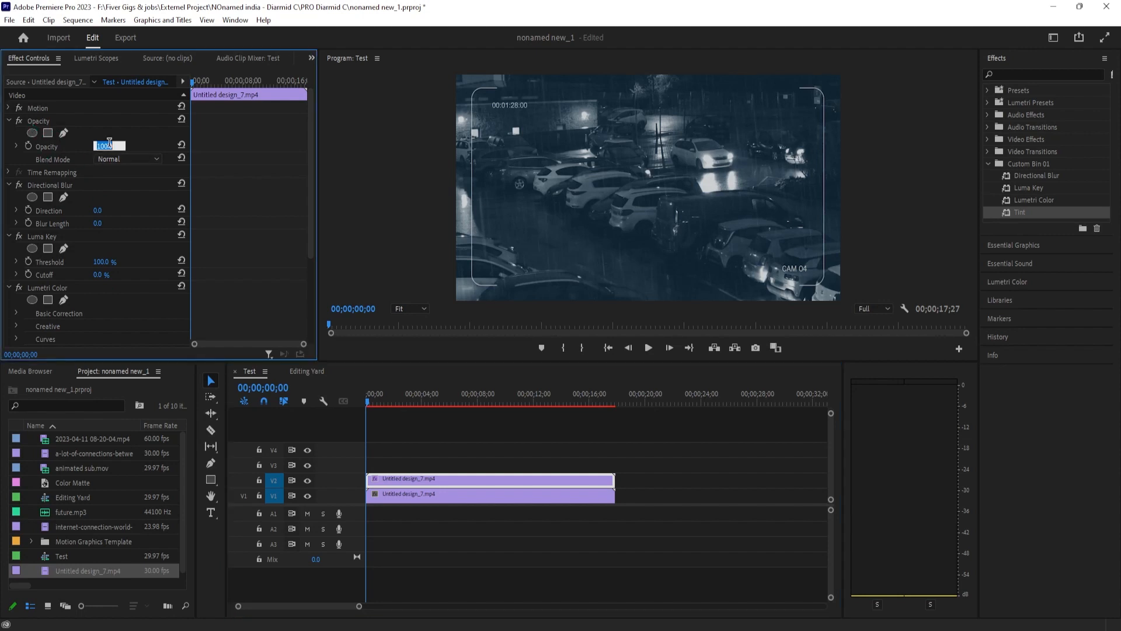
left_click(129, 159)
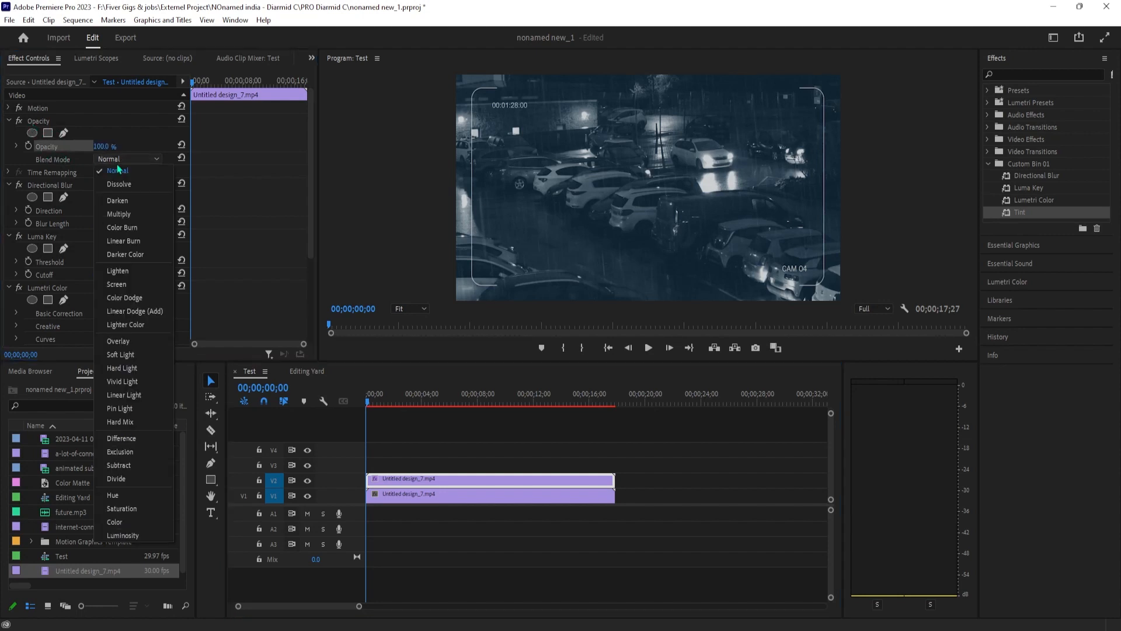
left_click(115, 285)
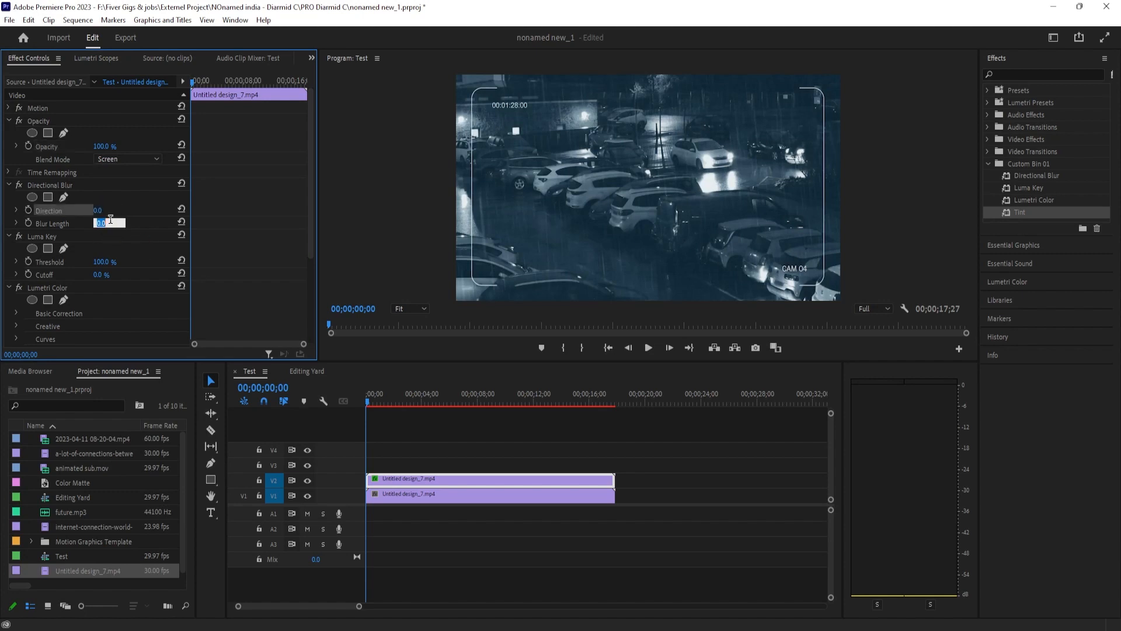
type("100")
left_click(111, 211)
type("45")
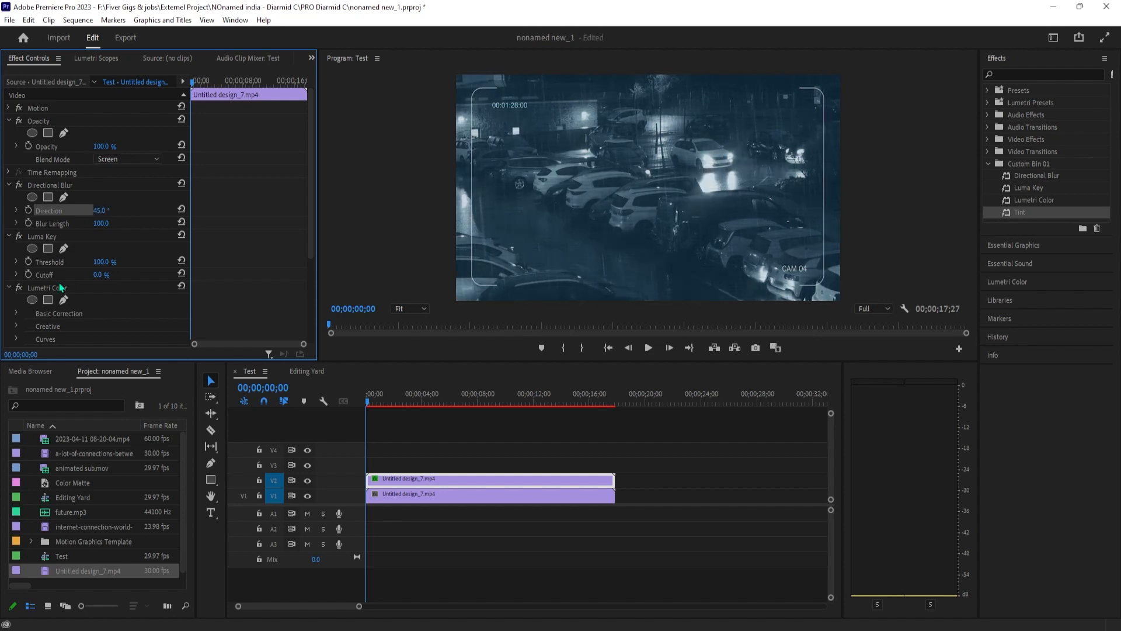
mouse_move(84, 272)
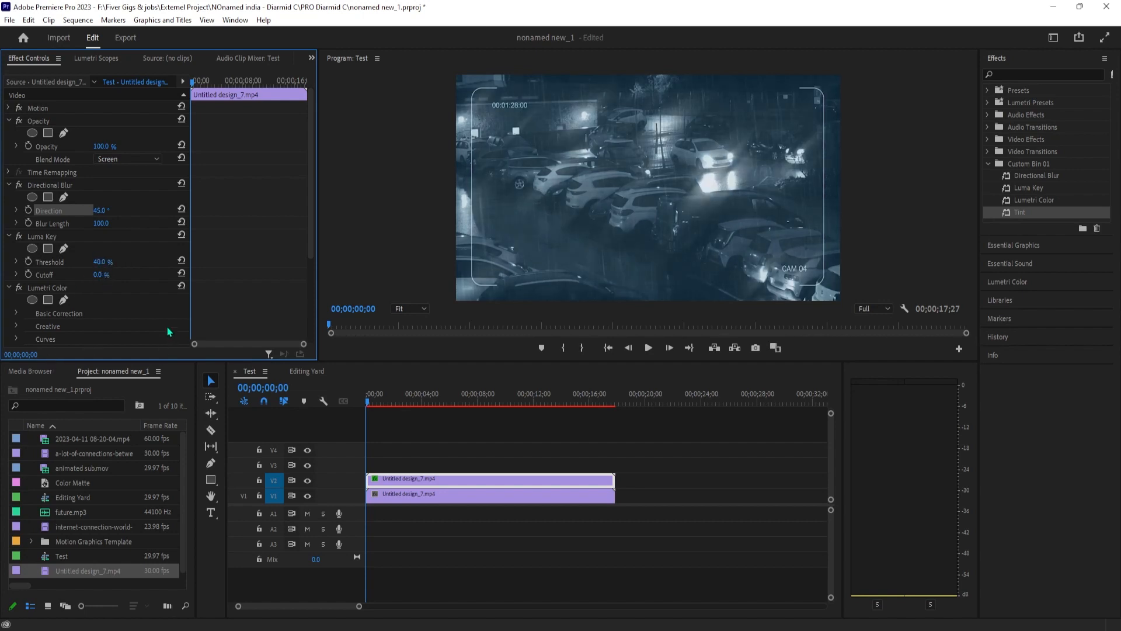
mouse_move(147, 317)
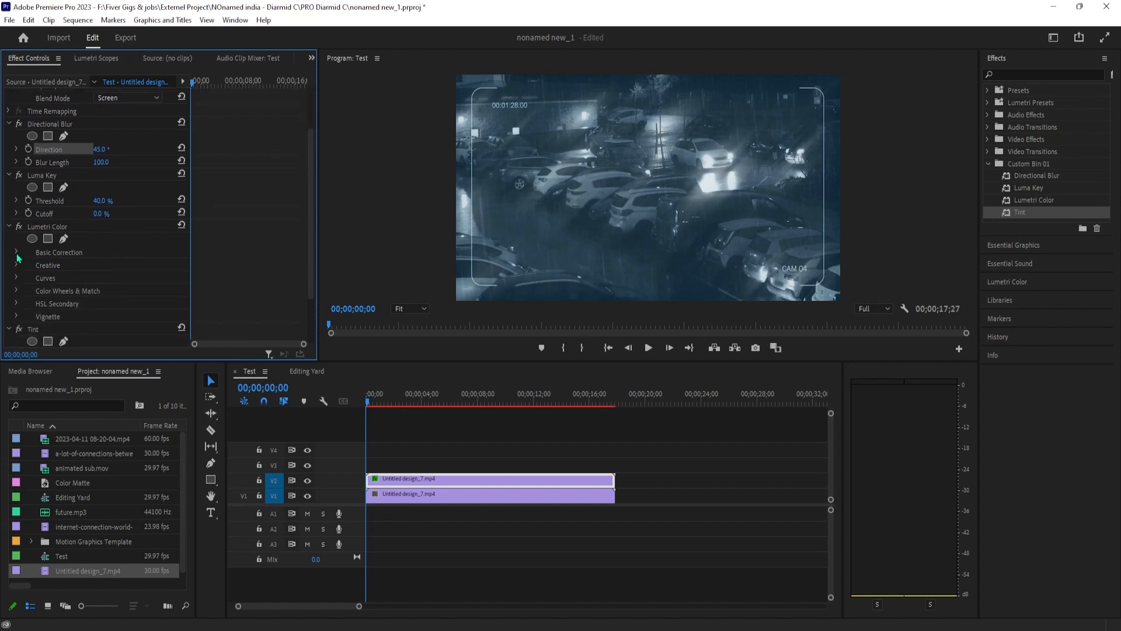
- Set Luma Key threshold to 40% and raise Lumetri Basic Correction whites to 100
left_click(7, 252)
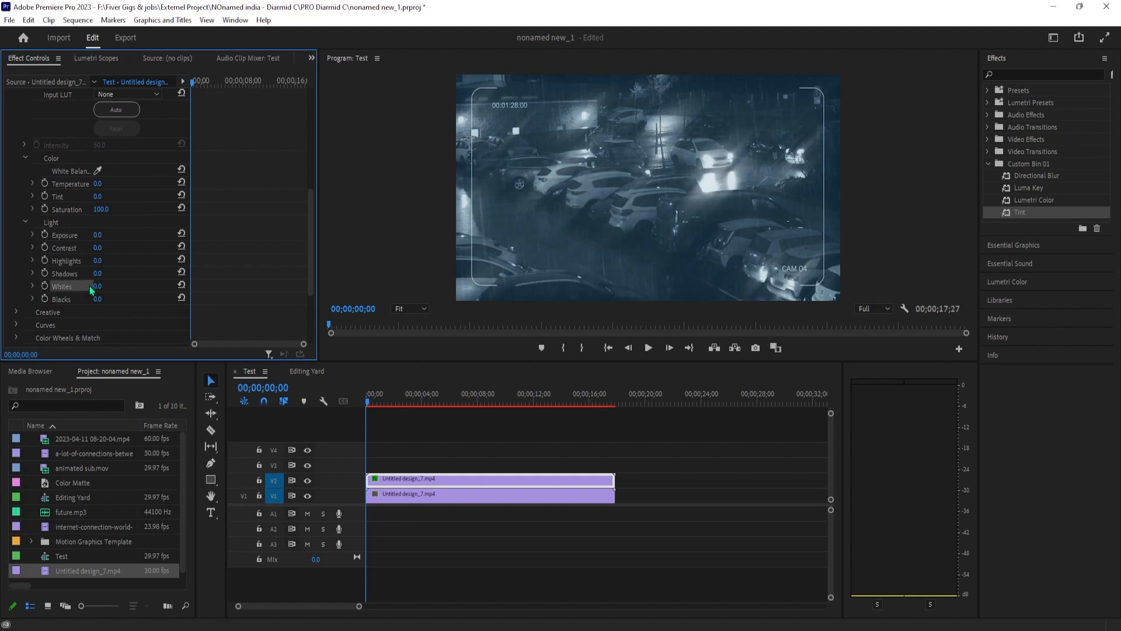
double_click(97, 286)
type("100")
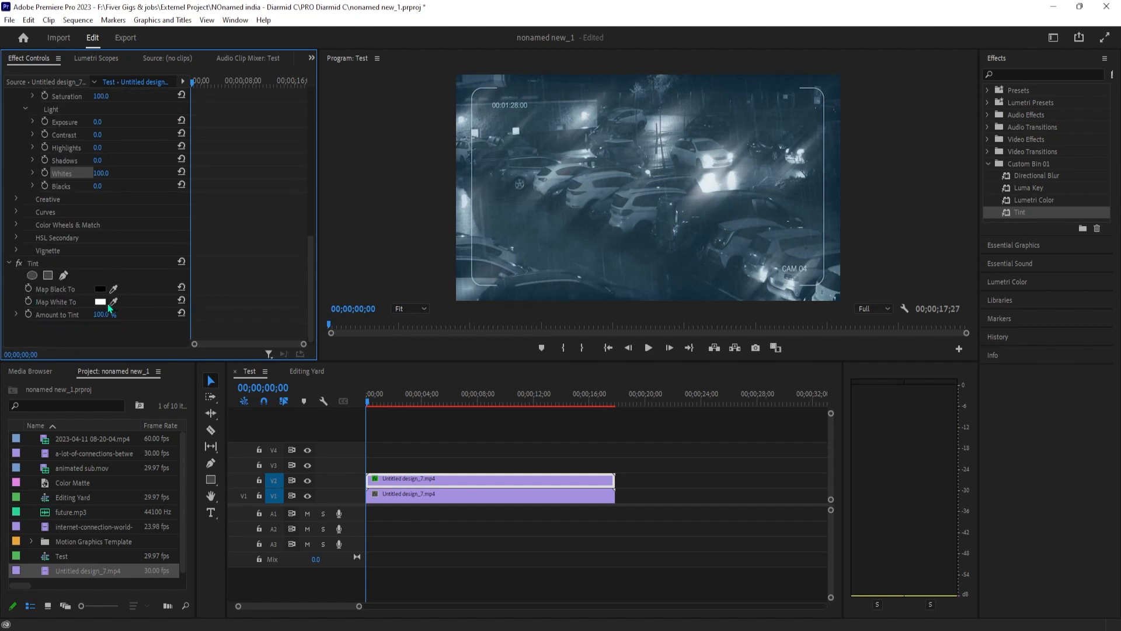
- Map the Tint effect's white to bright red (F60000) for red highlights
left_click(100, 301)
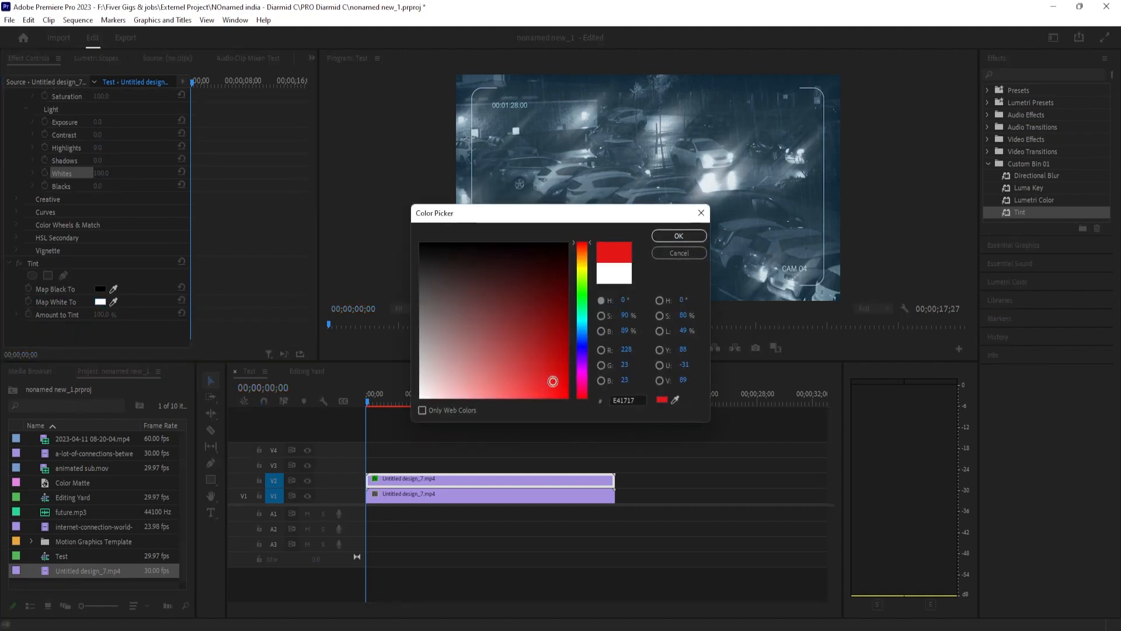
left_click(677, 235)
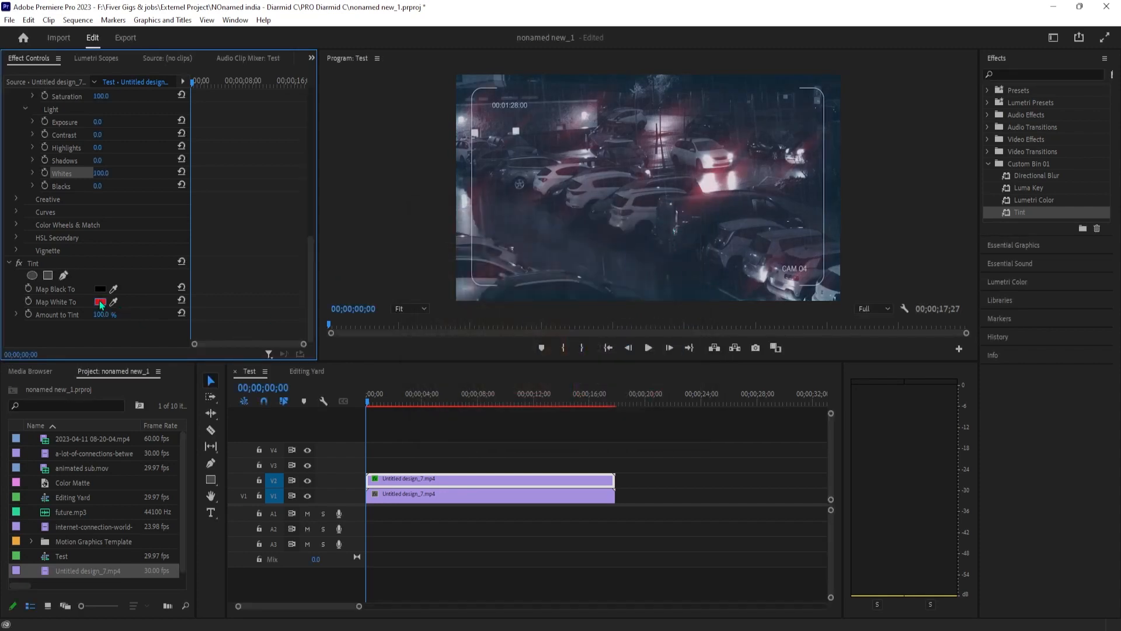
left_click(101, 301)
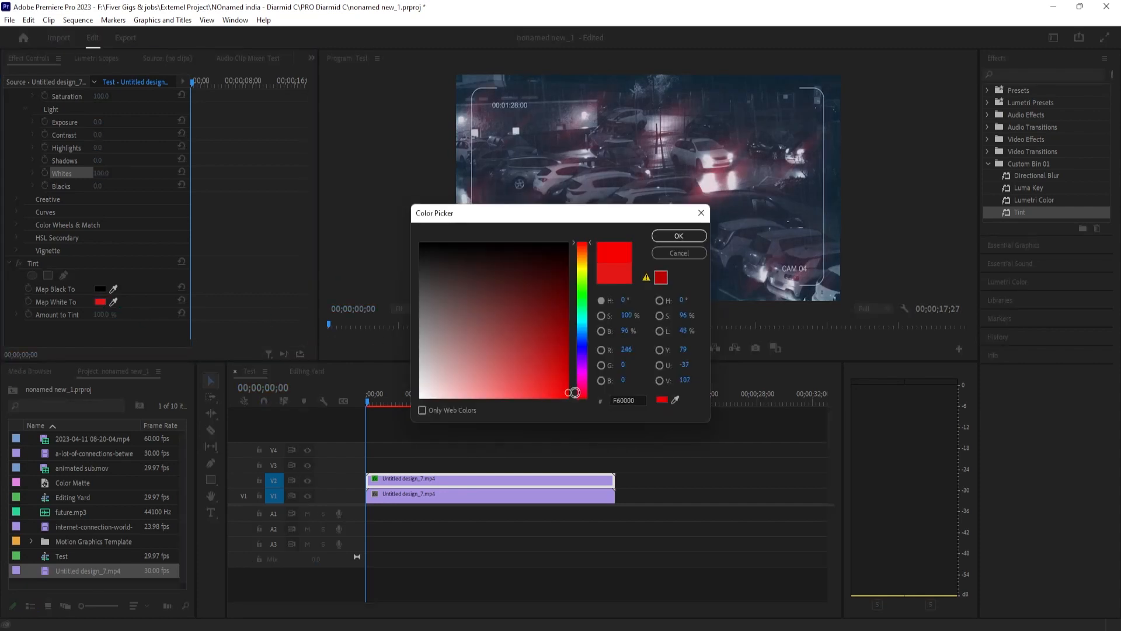
left_click(677, 252)
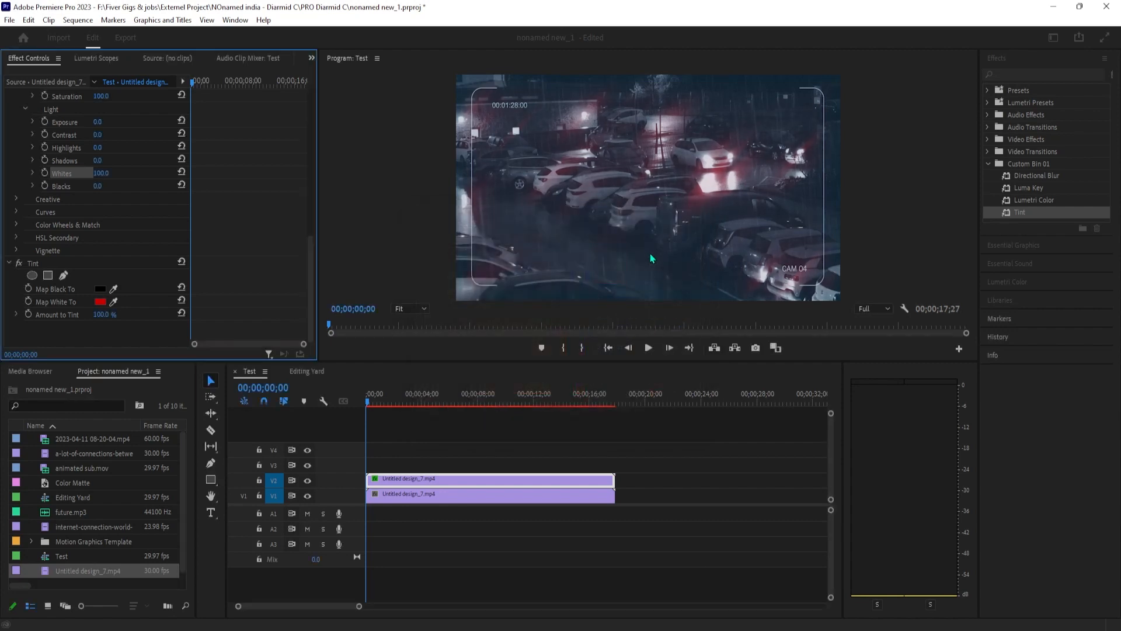